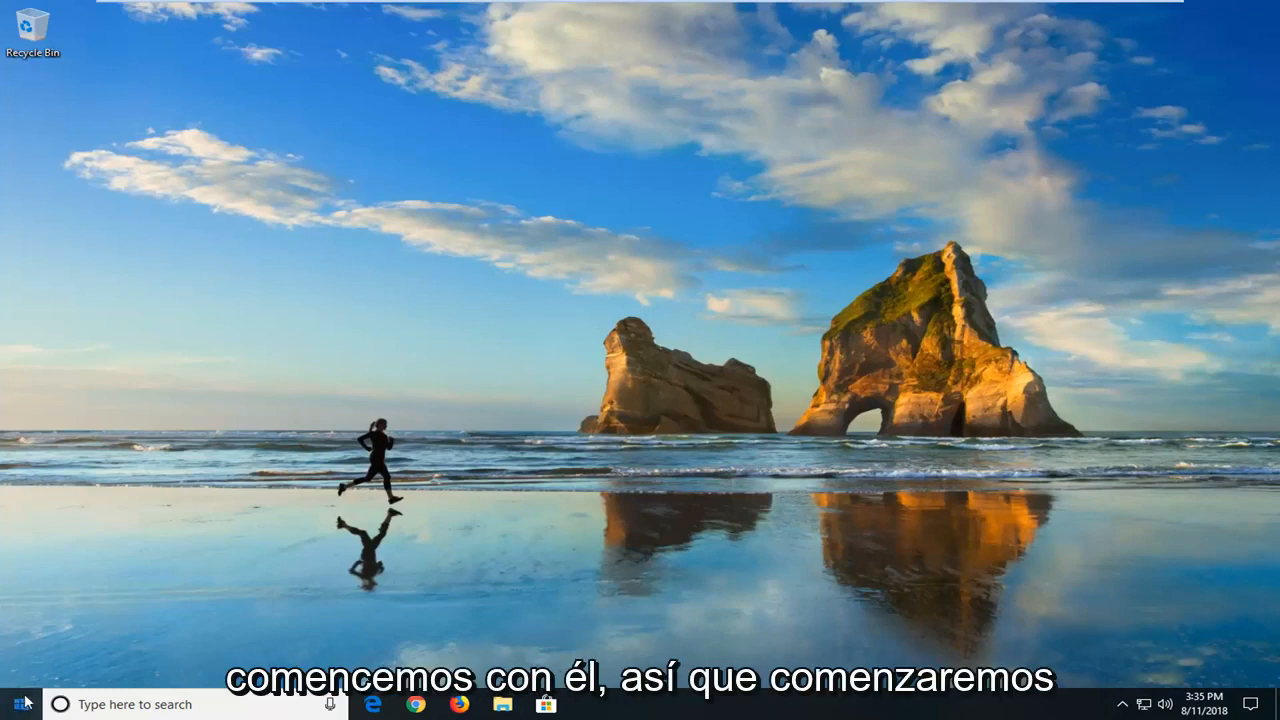
# - Search the Start menu for 'file explorer' to find the File Explorer desktop app
pyautogui.click(16, 704)
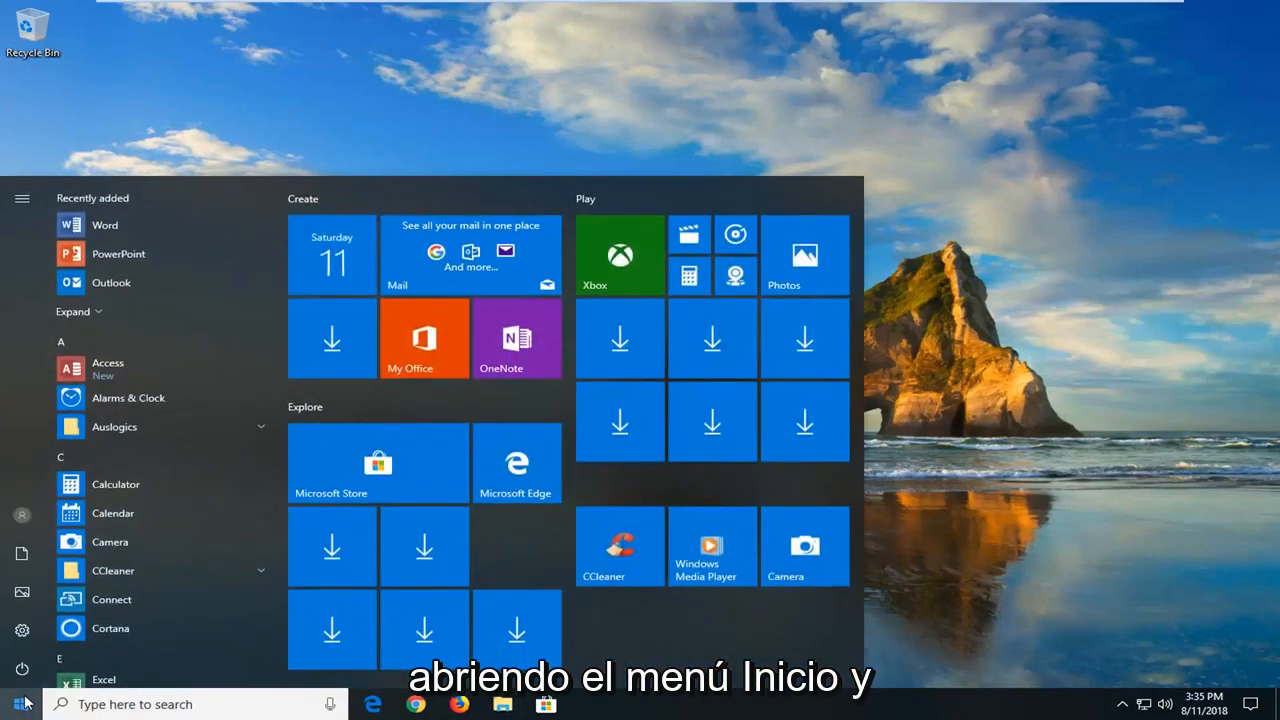
pyautogui.write('file explorer')
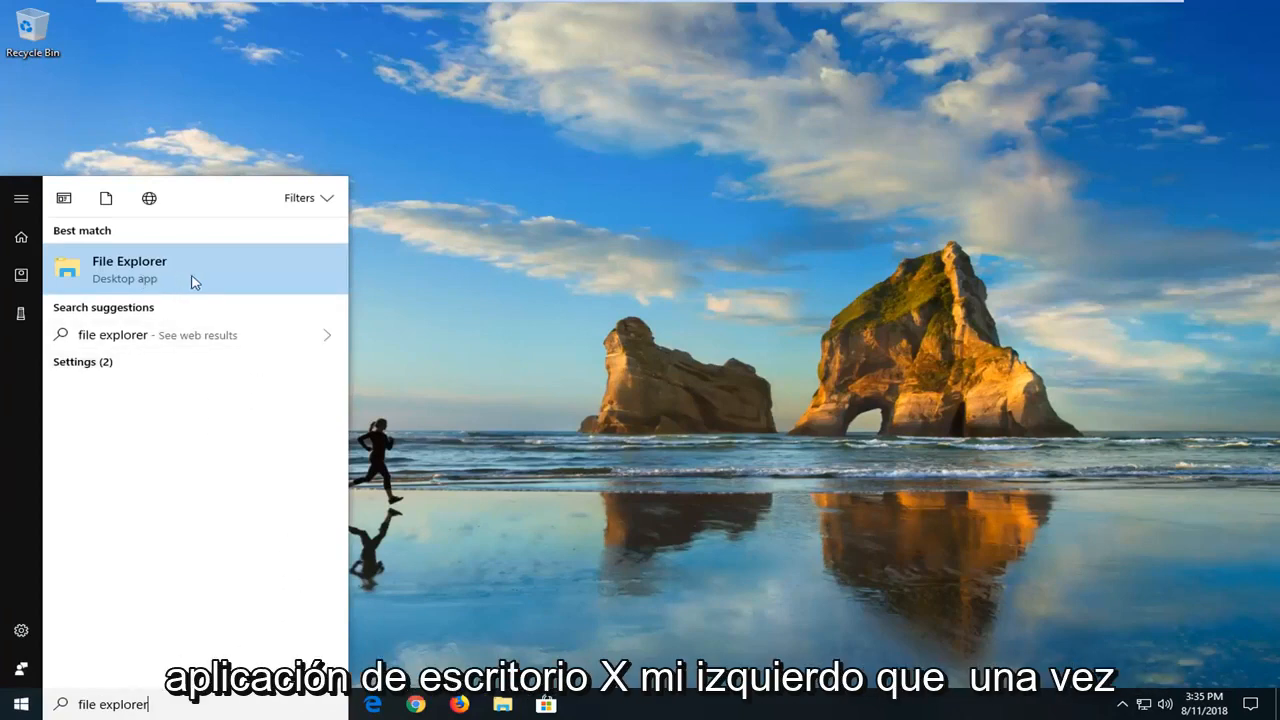
# - Launch File Explorer, show This PC, and select the Local Disk (C:) drive
pyautogui.click(128, 268)
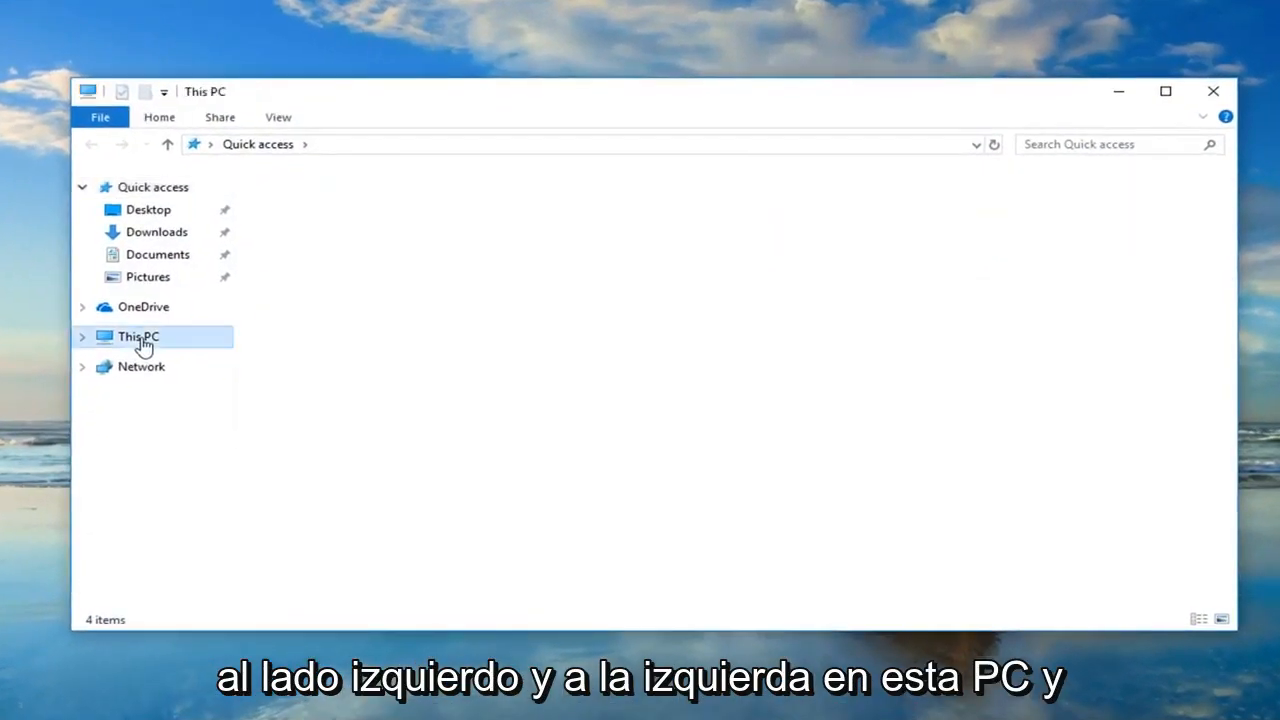
pyautogui.click(138, 336)
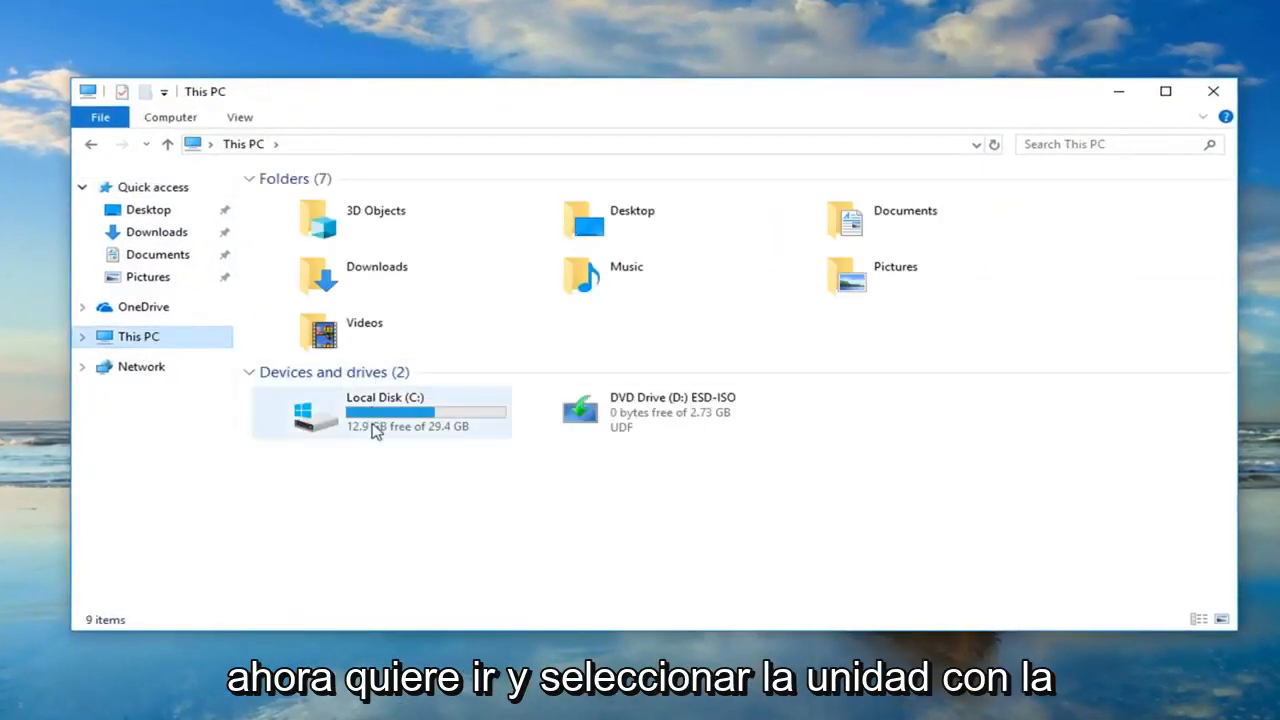
pyautogui.click(380, 412)
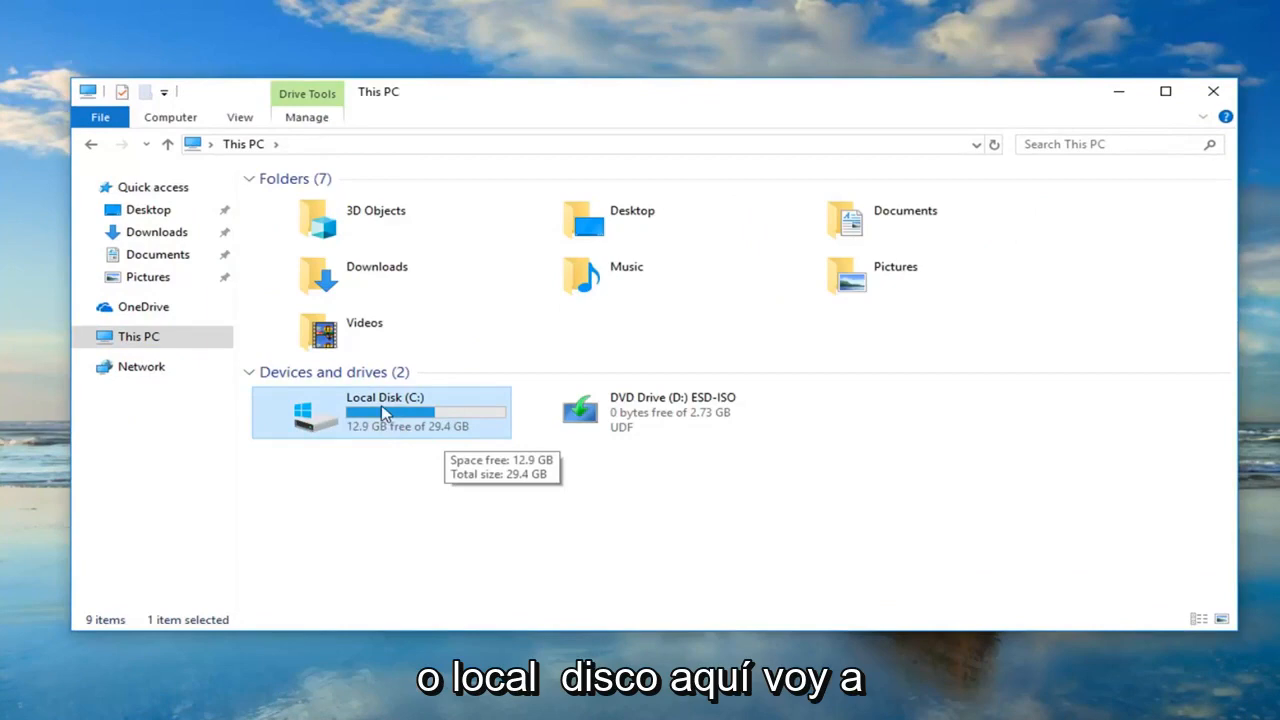
# - Bring up Local Disk (C:) Properties on its Tools page with error checking options
pyautogui.rightClick(384, 412)
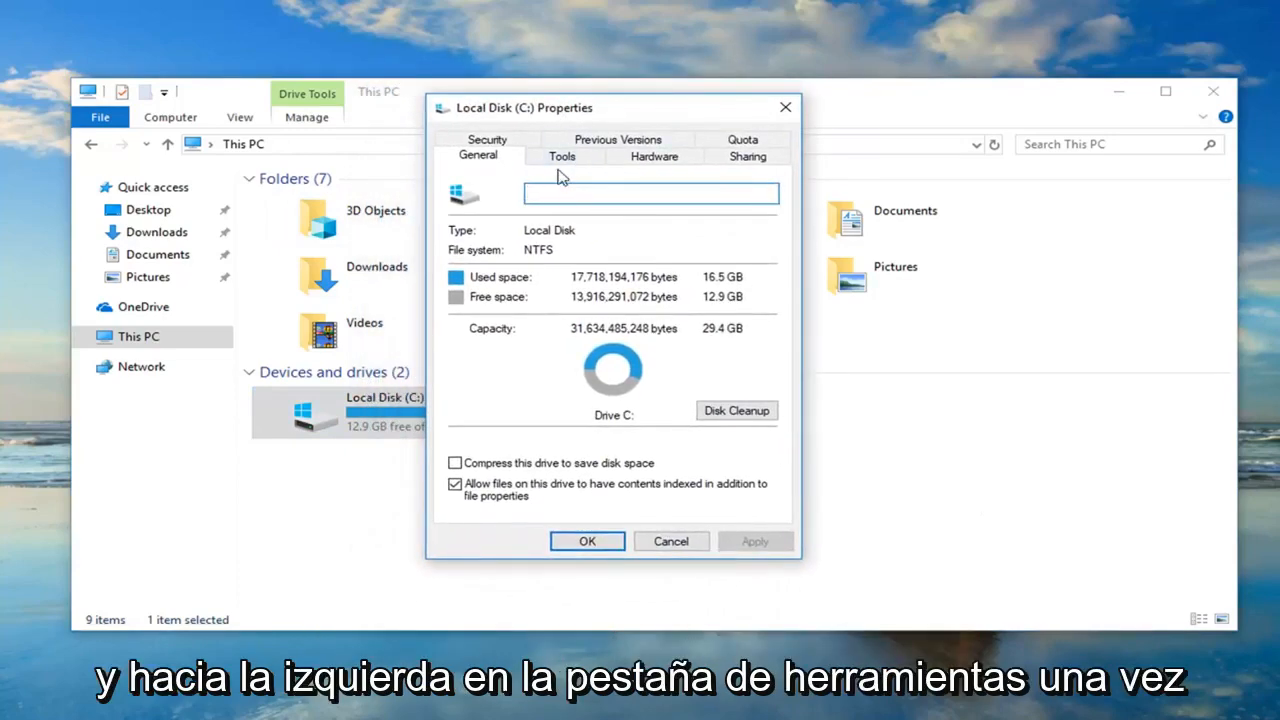
pyautogui.click(560, 156)
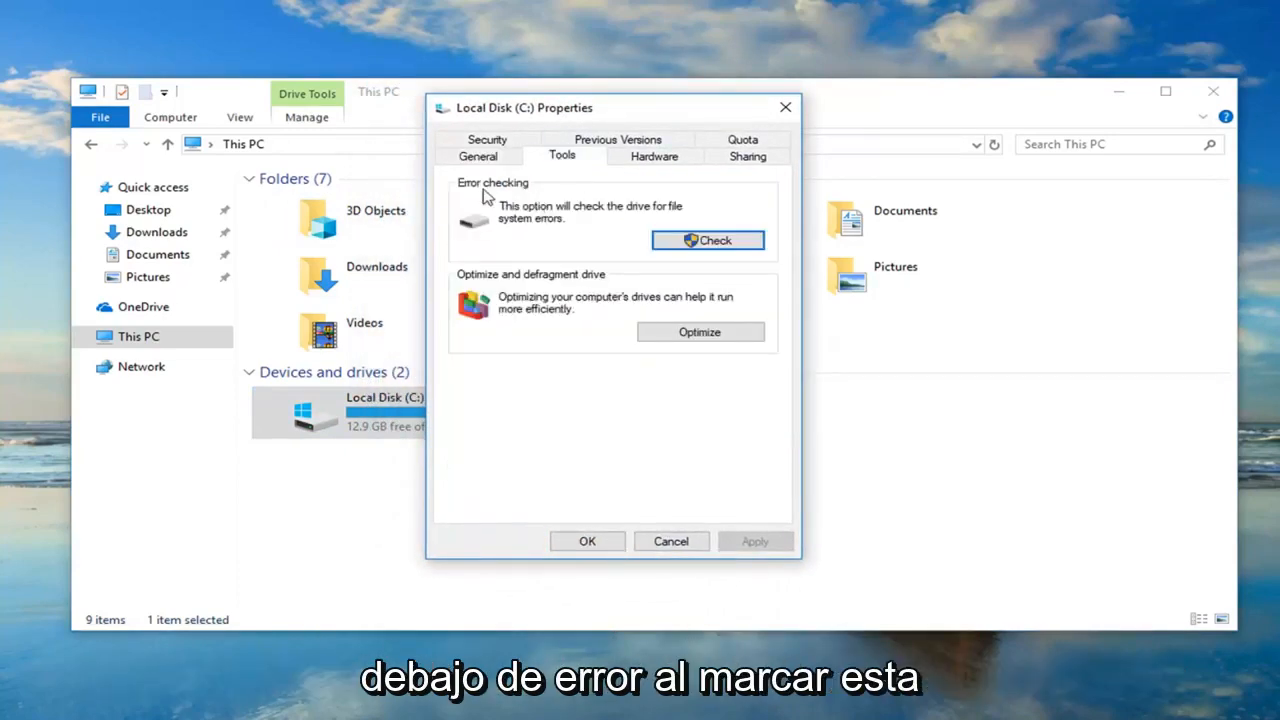
pyautogui.moveTo(578, 222)
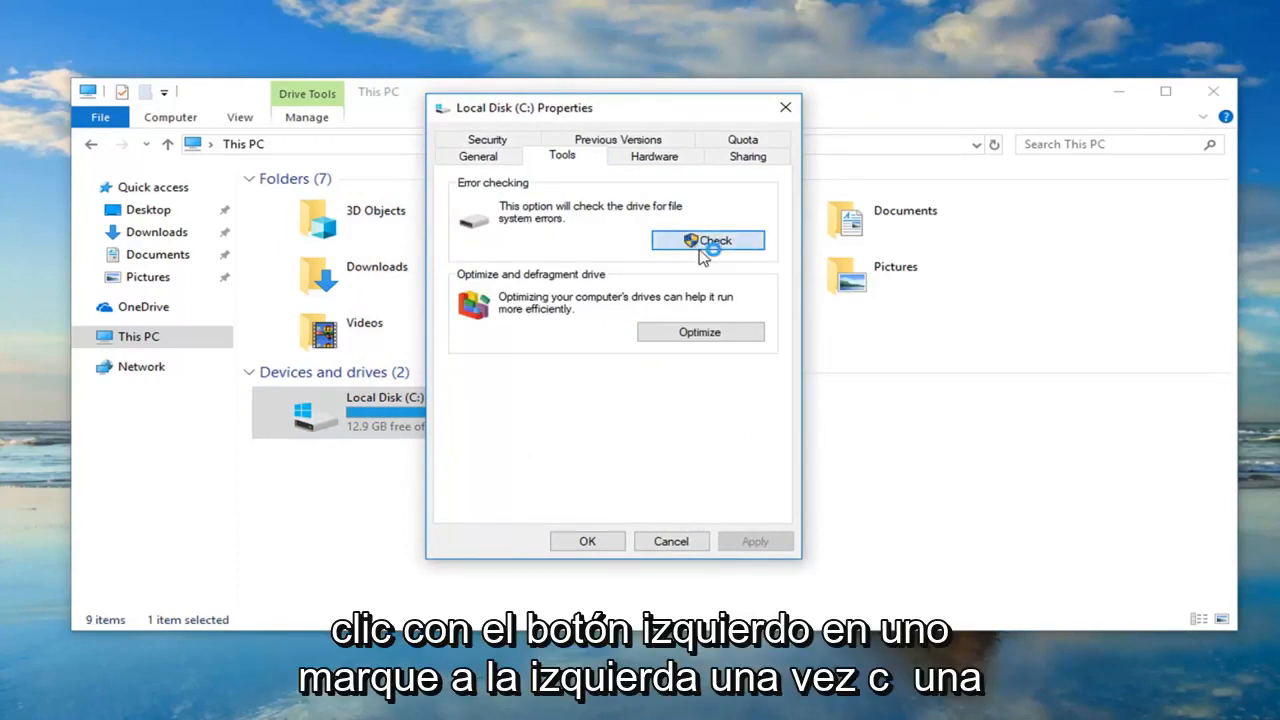
# - Start error checking on Local Disk (C:) and scan the drive anyway
pyautogui.click(708, 240)
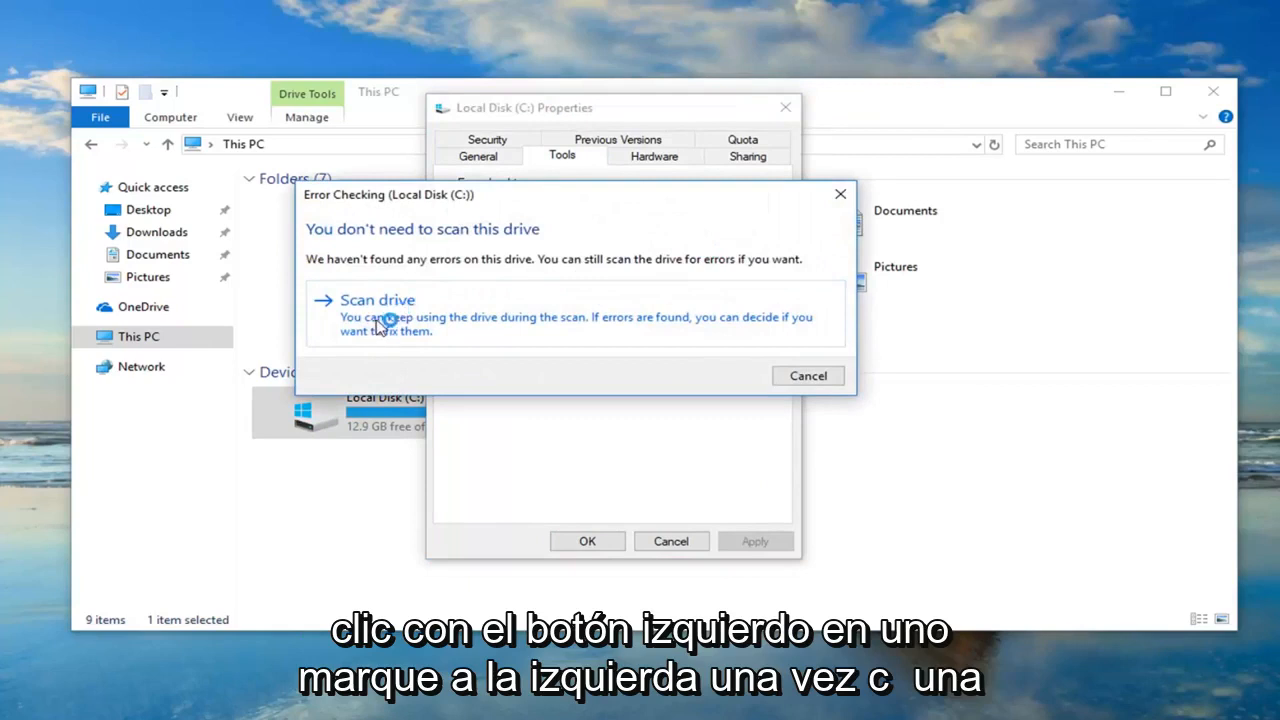
pyautogui.moveTo(480, 330)
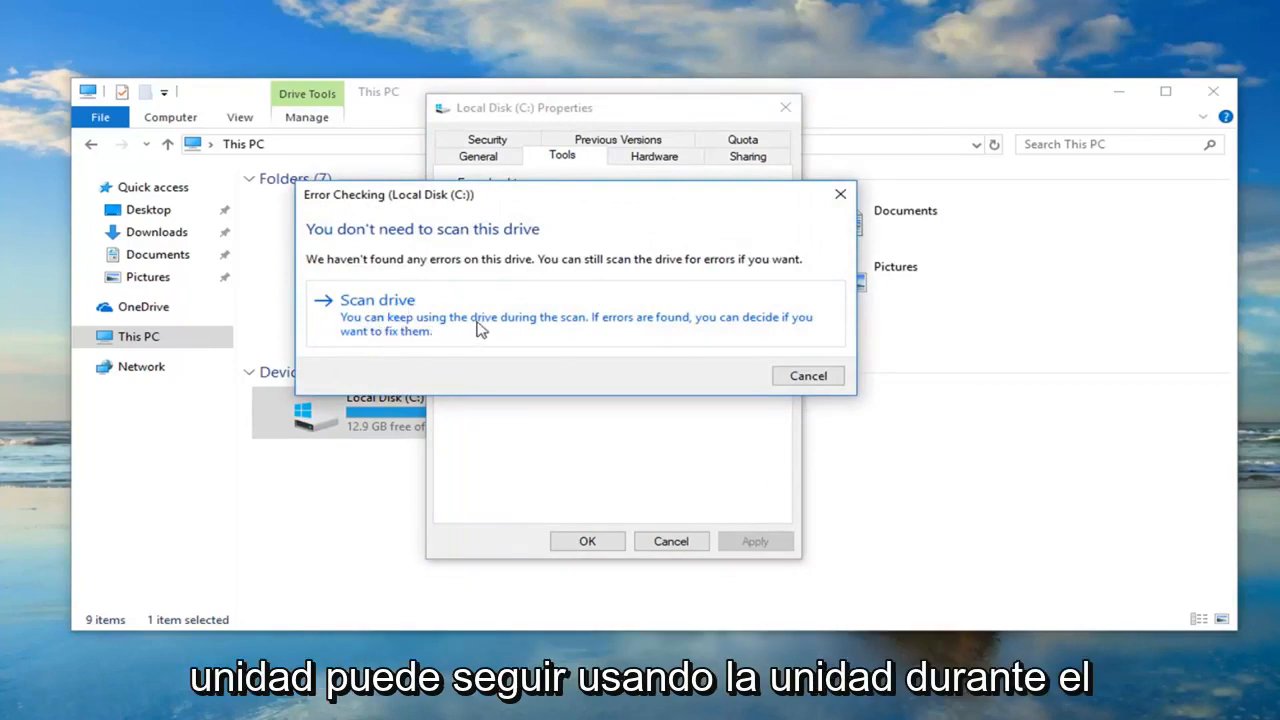
pyautogui.moveTo(518, 326)
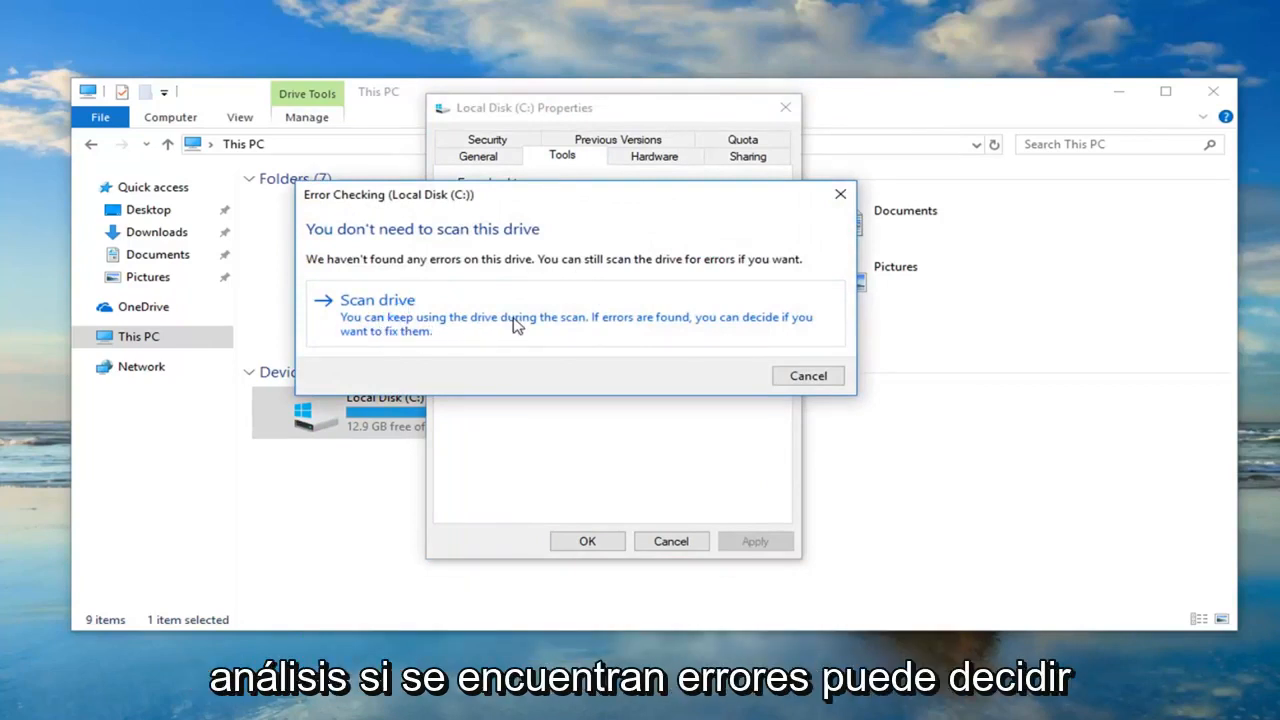
pyautogui.click(376, 300)
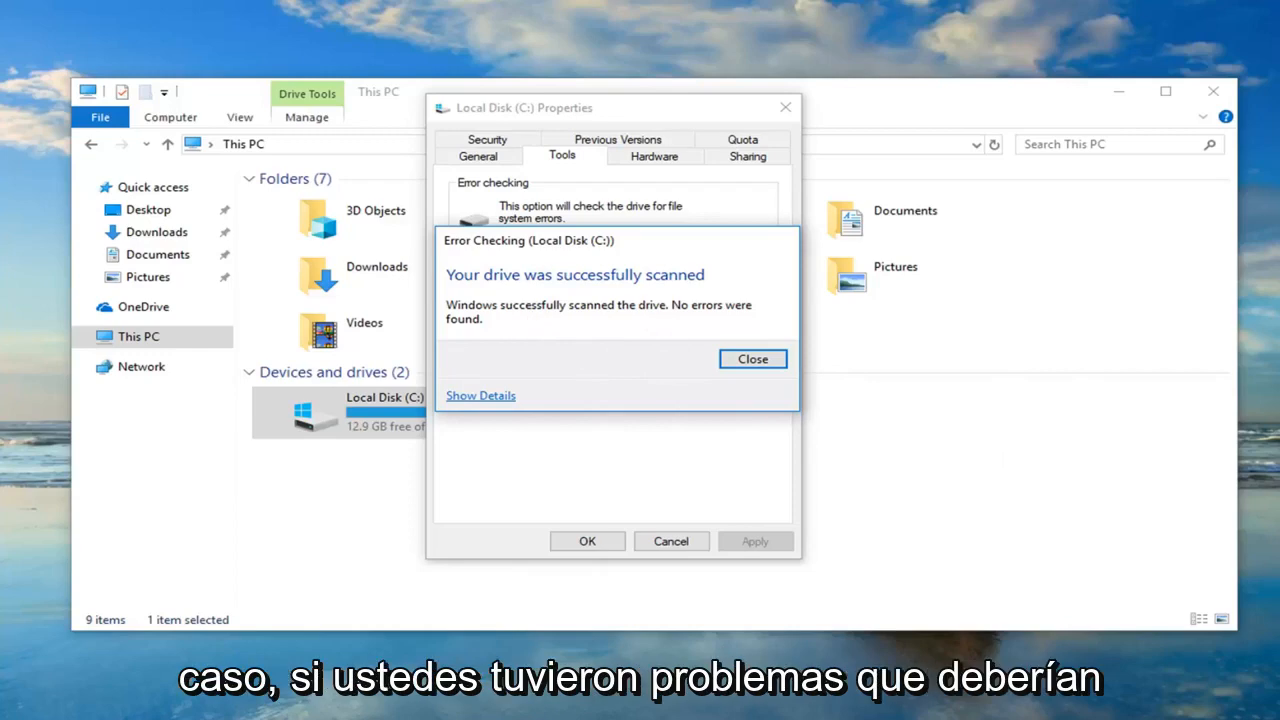
pyautogui.moveTo(752, 360)
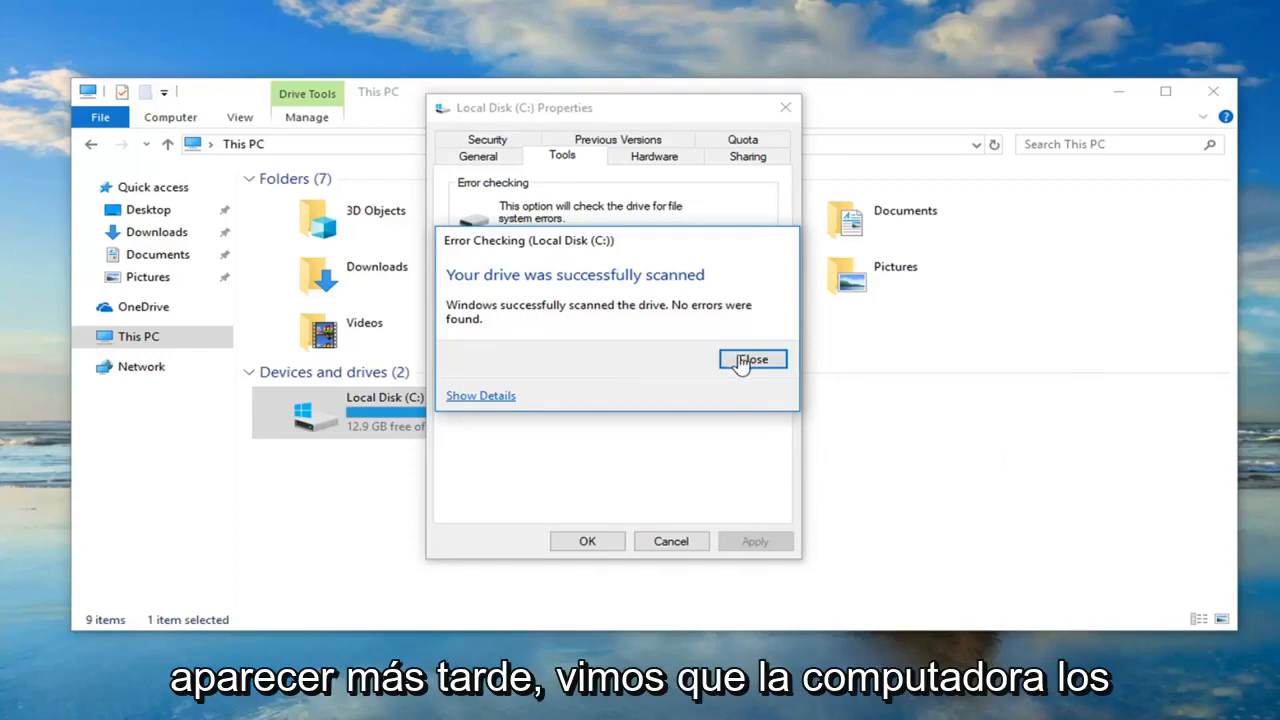
# - Dismiss the scan results message, returning to the Local Disk (C:) Tools page
pyautogui.click(752, 360)
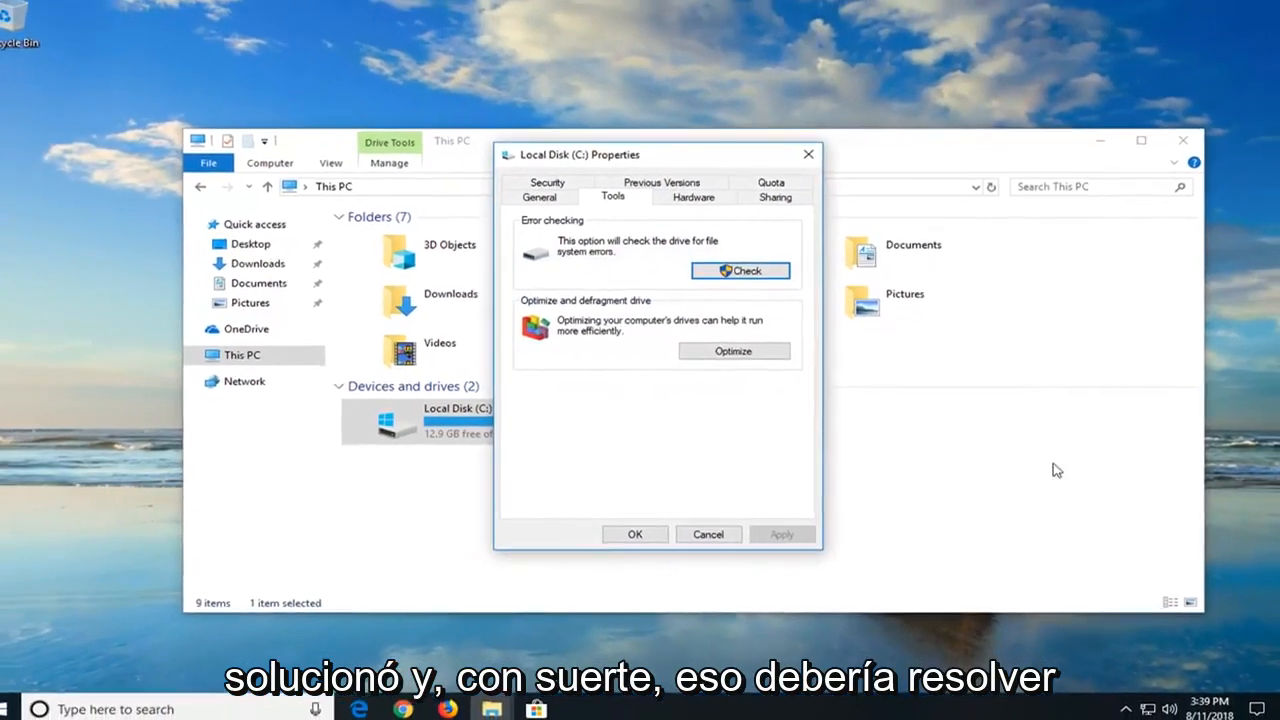